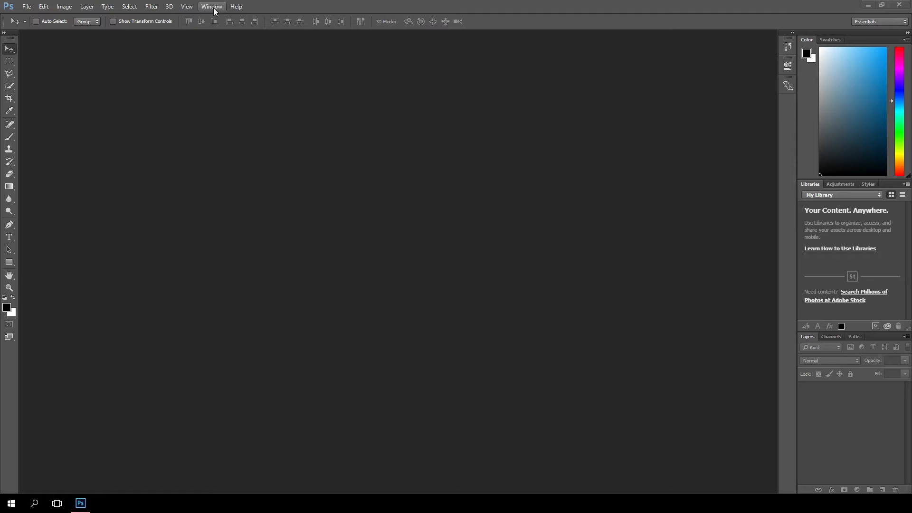
Step: Switch Photoshop to the Painting workspace preset via the Window menu
click(212, 6)
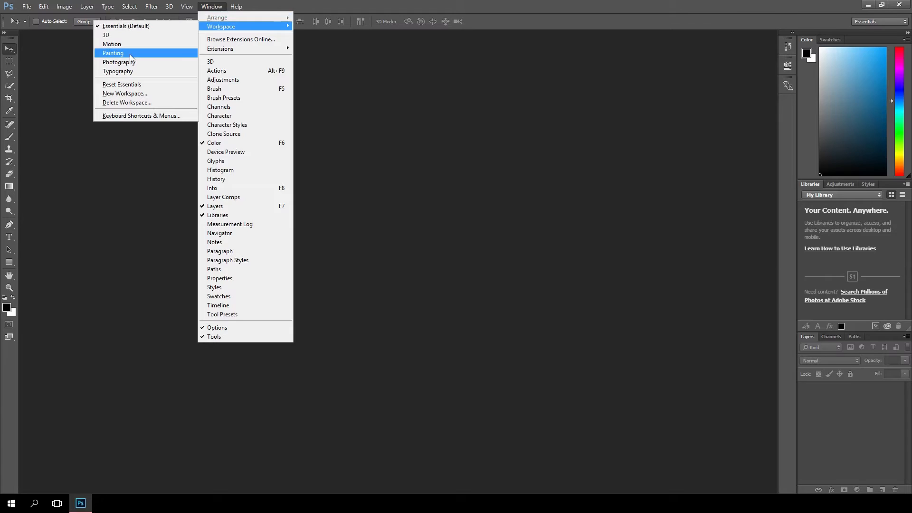
click(113, 53)
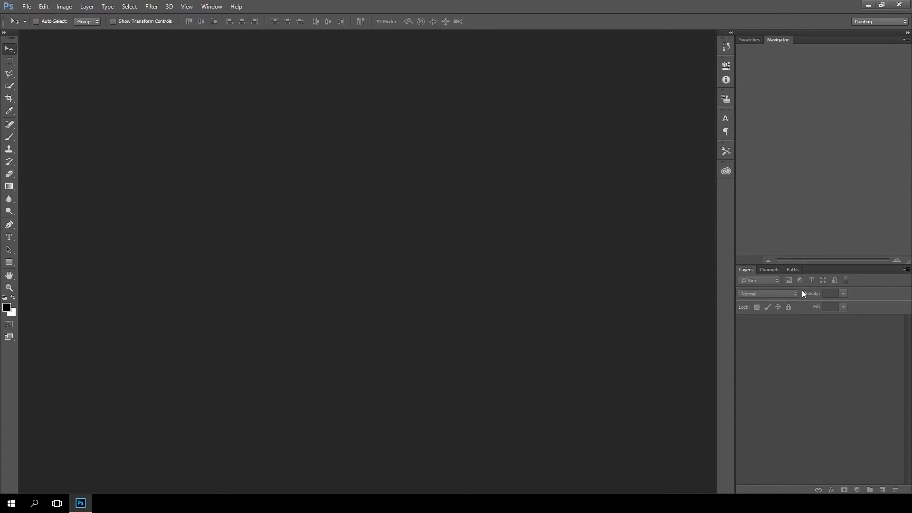
mouse_move(756, 76)
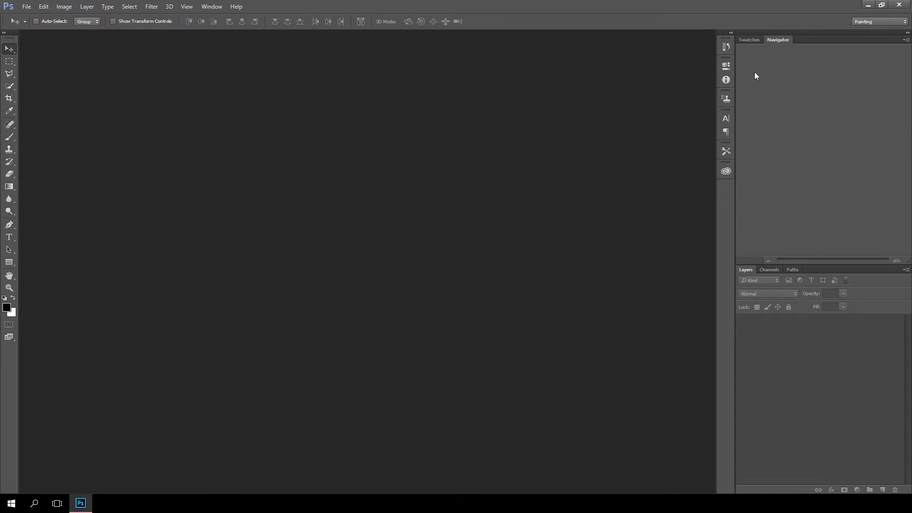
mouse_move(830, 110)
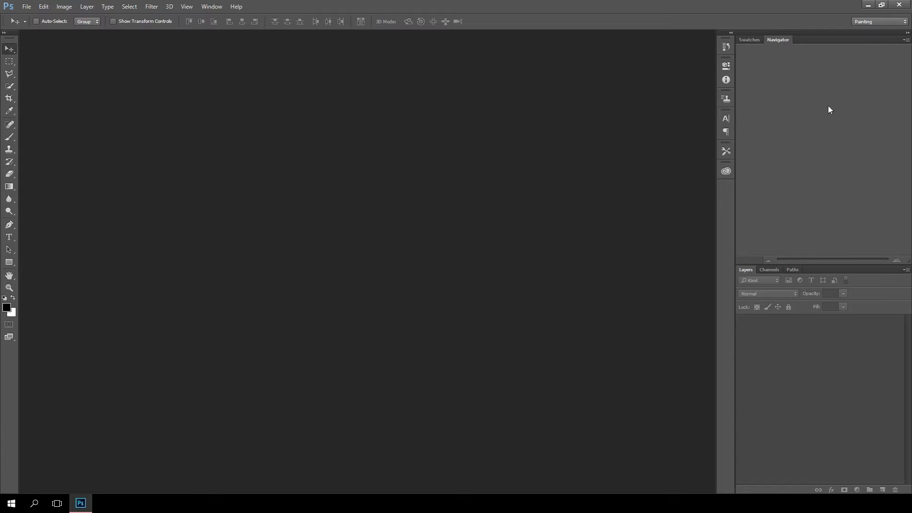
mouse_move(814, 112)
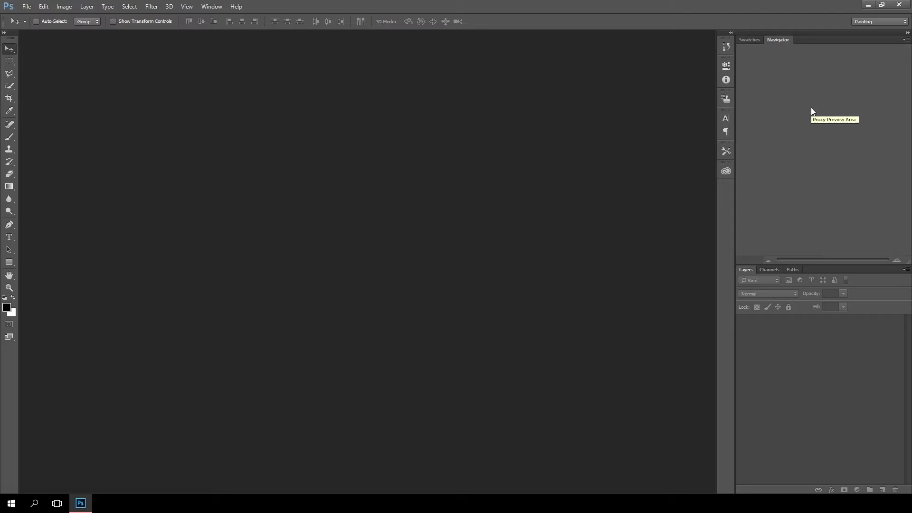
mouse_move(814, 111)
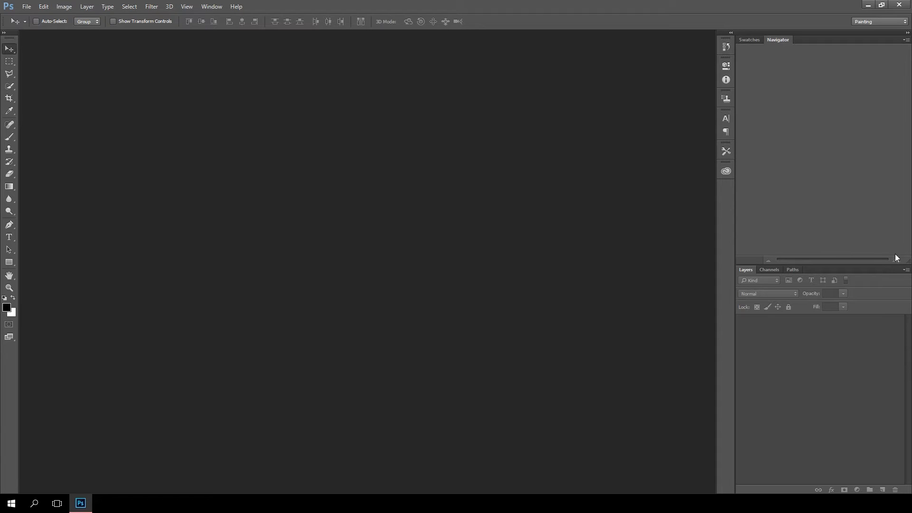
mouse_move(371, 150)
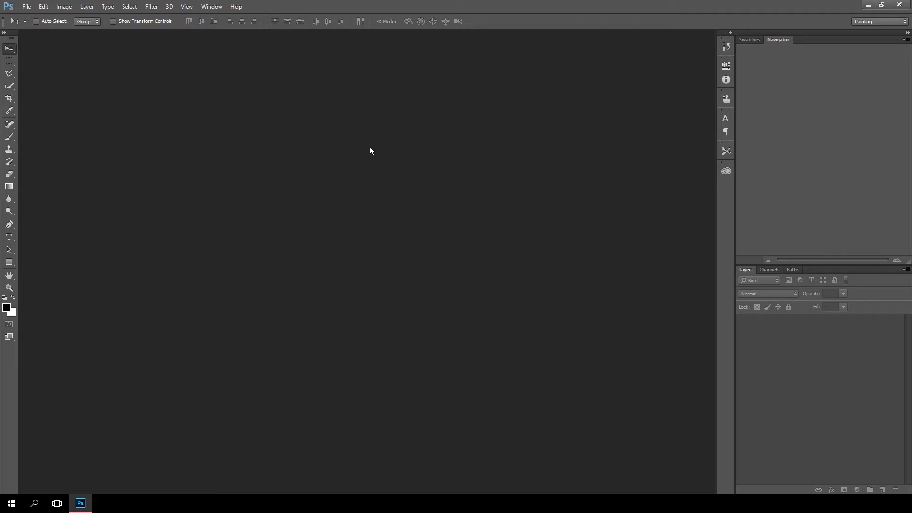
Step: Start a new document from the File menu and try the U.S. Paper preset
click(31, 8)
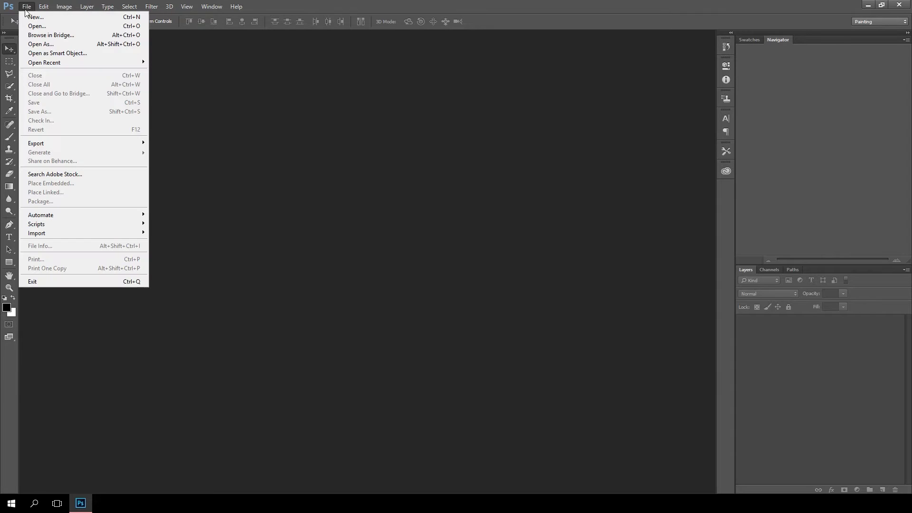
mouse_move(36, 17)
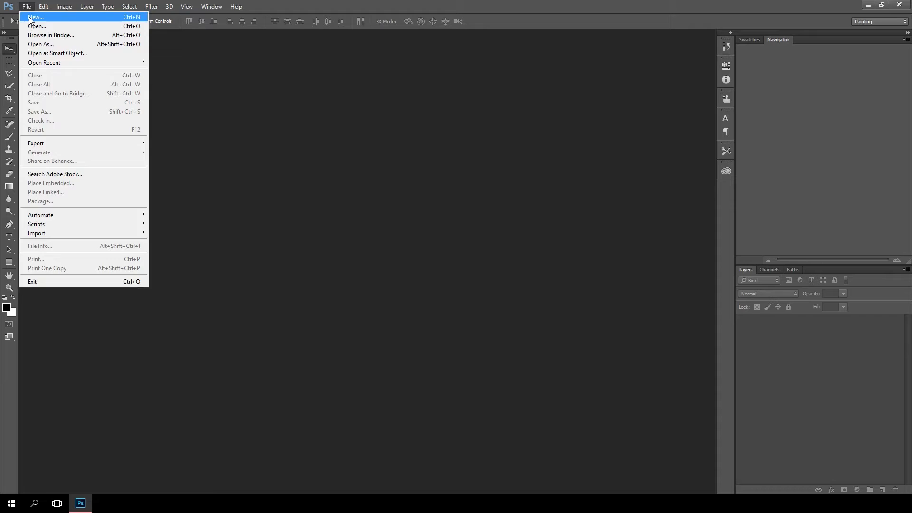
click(34, 18)
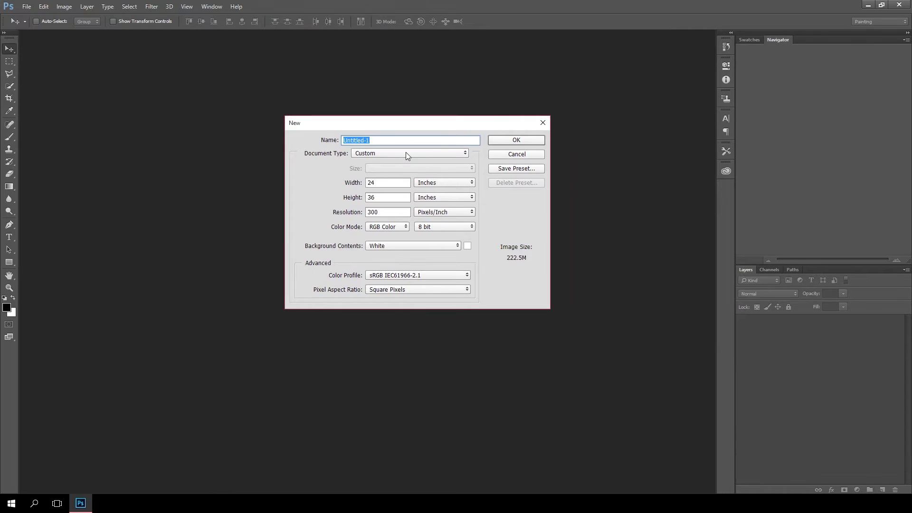
mouse_move(409, 154)
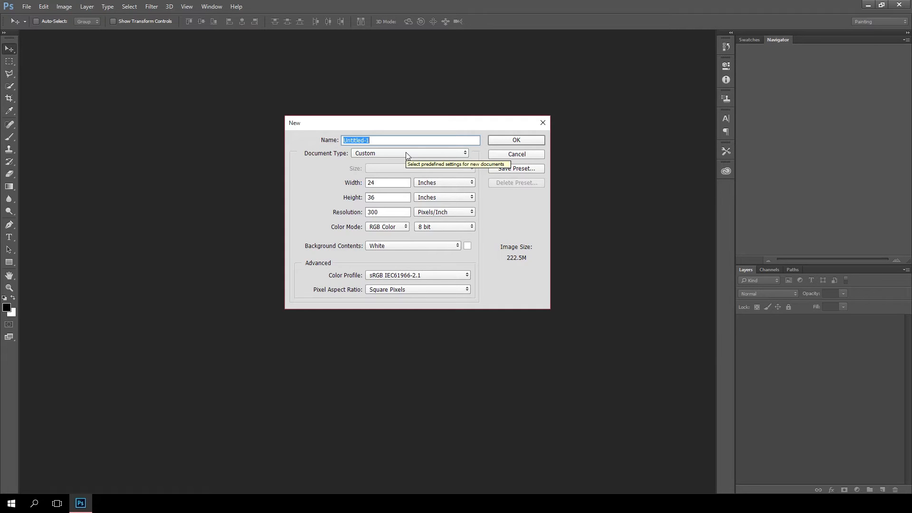
click(410, 153)
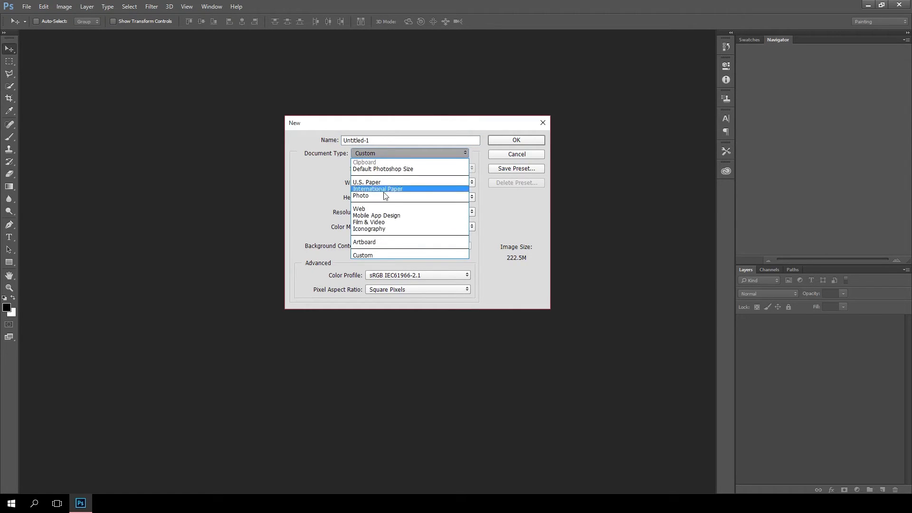
click(367, 182)
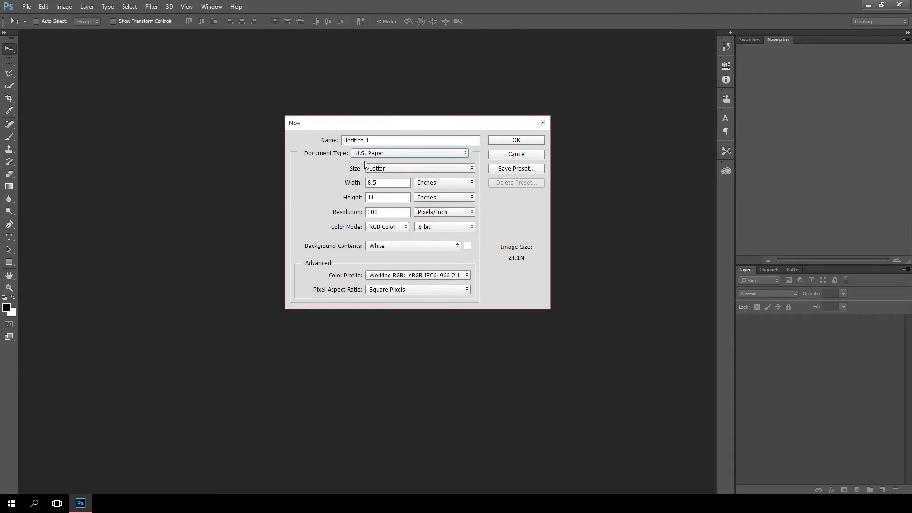
Step: Settle the document type on Default Photoshop Size (7×5 in, 300 ppi)
click(411, 153)
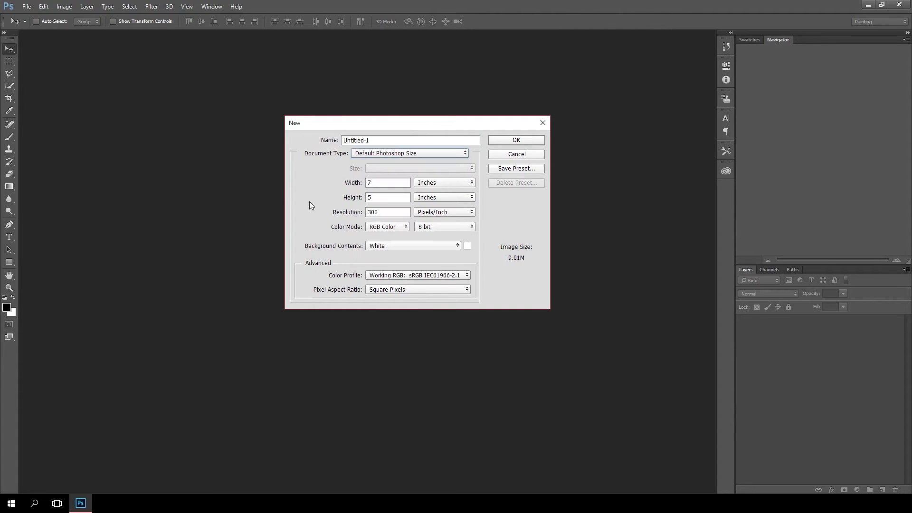
mouse_move(359, 169)
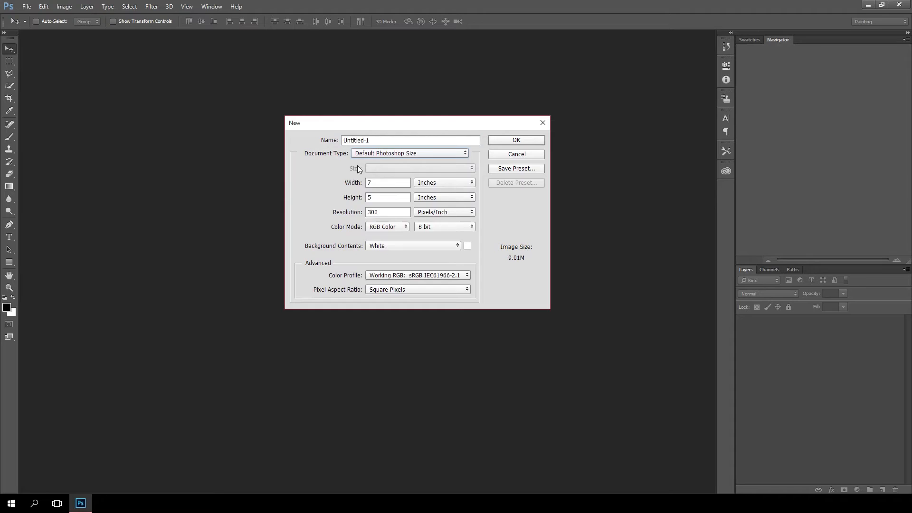
click(410, 153)
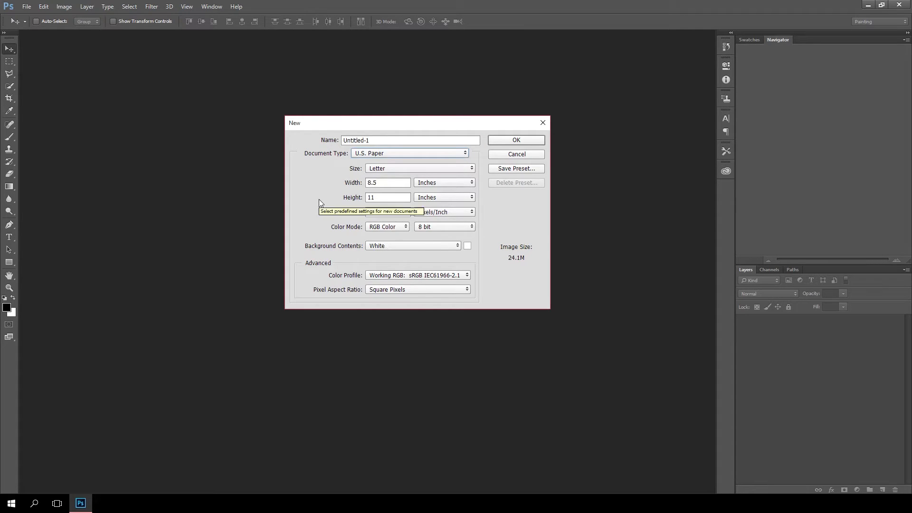
click(410, 153)
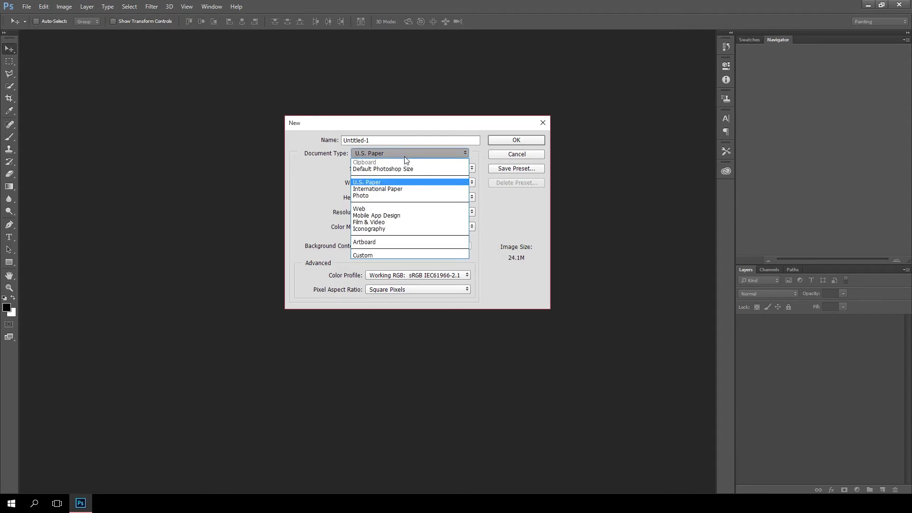
mouse_move(399, 169)
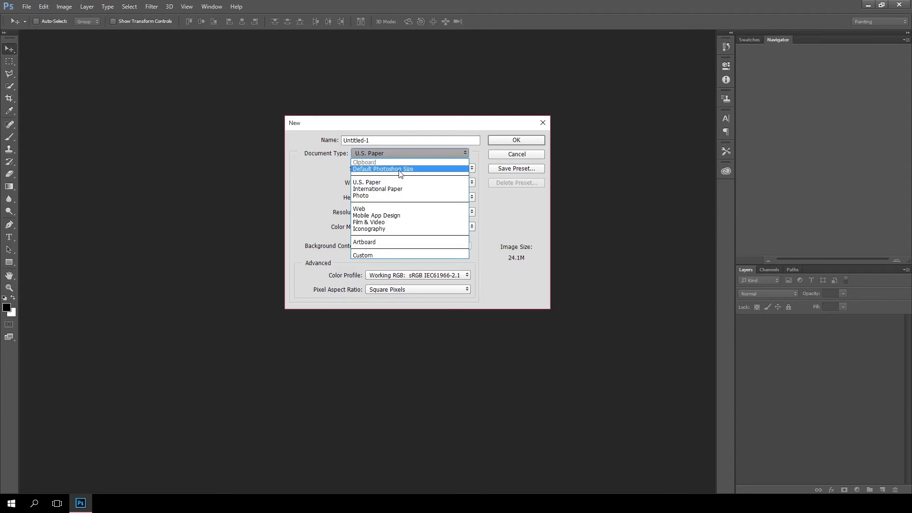
click(384, 169)
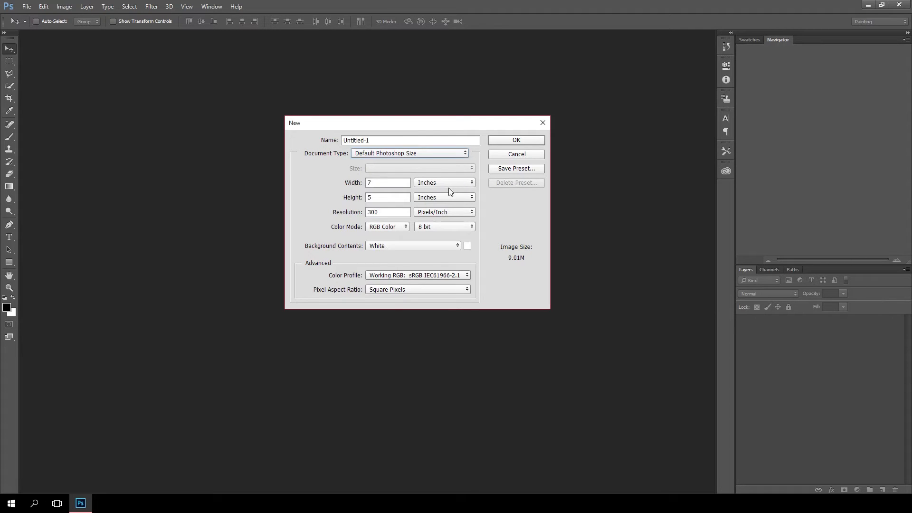
mouse_move(393, 223)
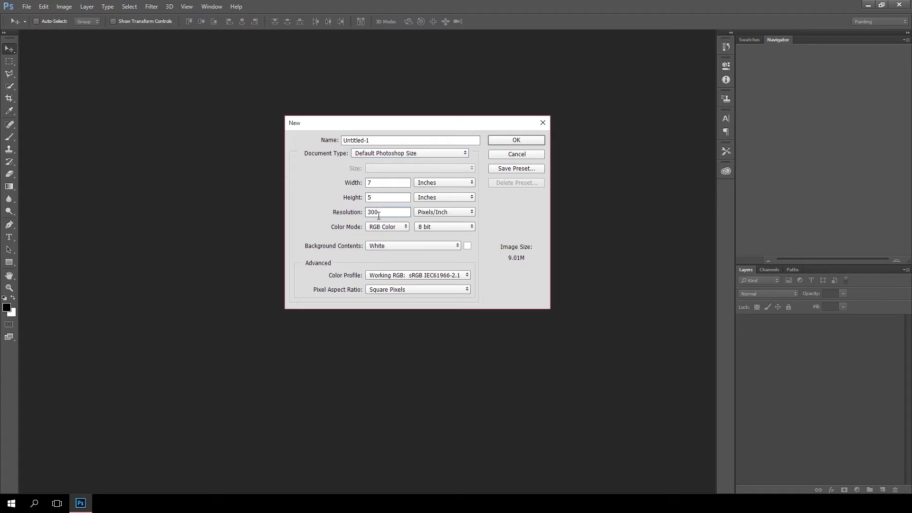
mouse_move(379, 212)
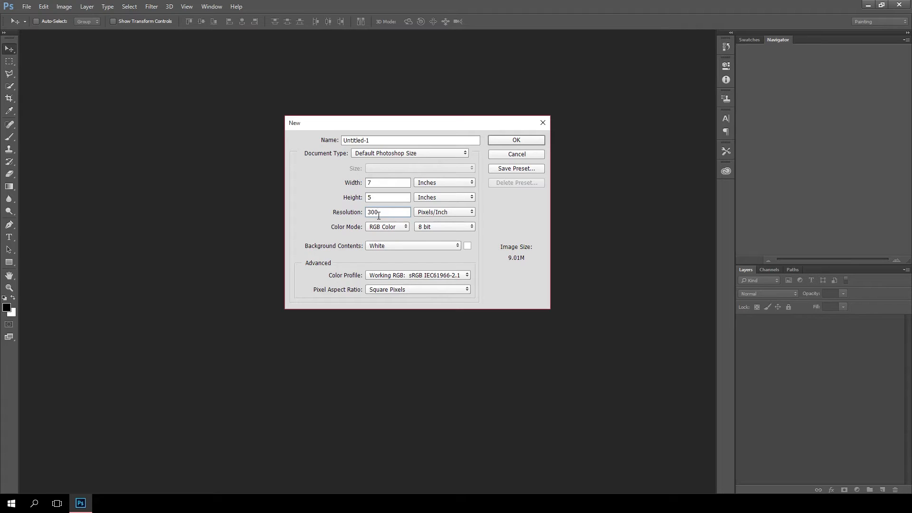
mouse_move(401, 169)
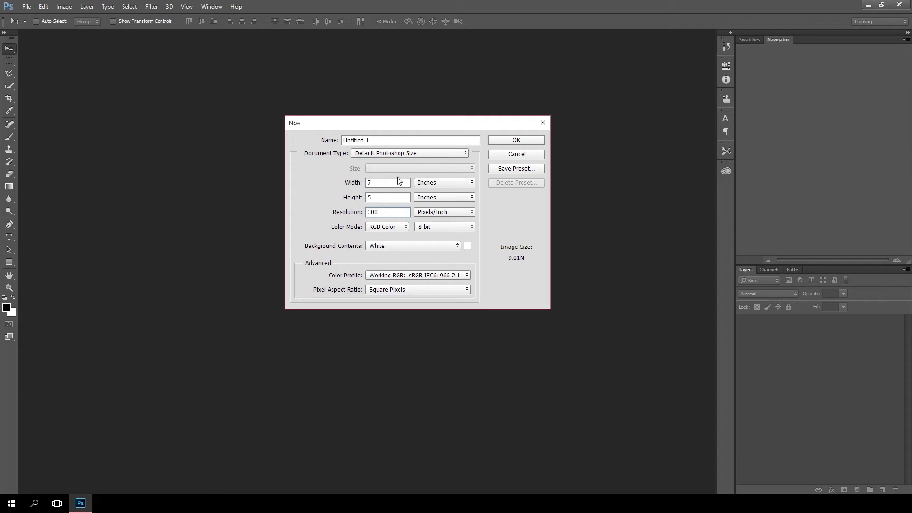
Step: Create the document at 17 × 11 inches, 200 pixels/inch, white background
click(388, 183)
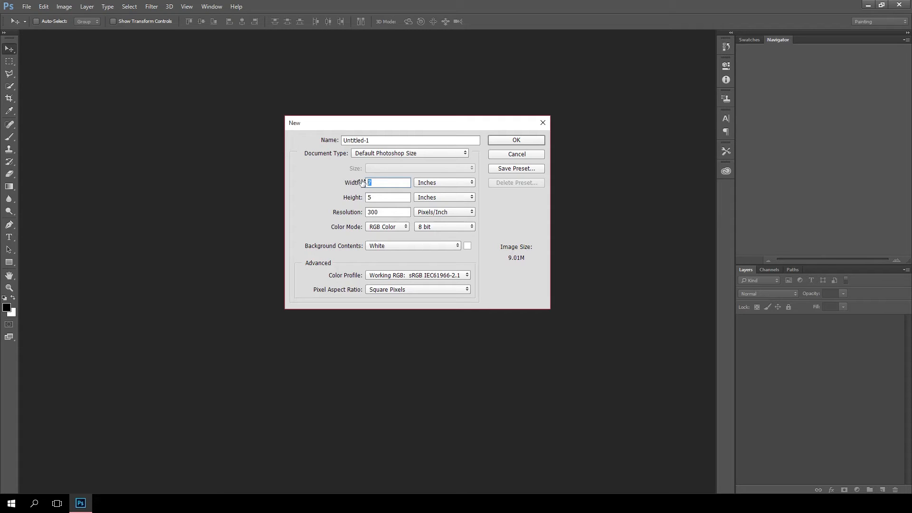
mouse_move(363, 183)
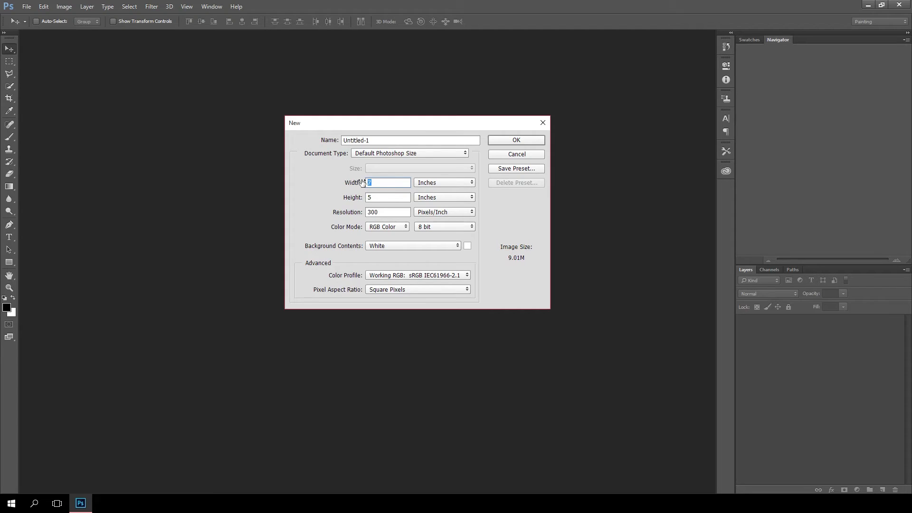
mouse_move(413, 202)
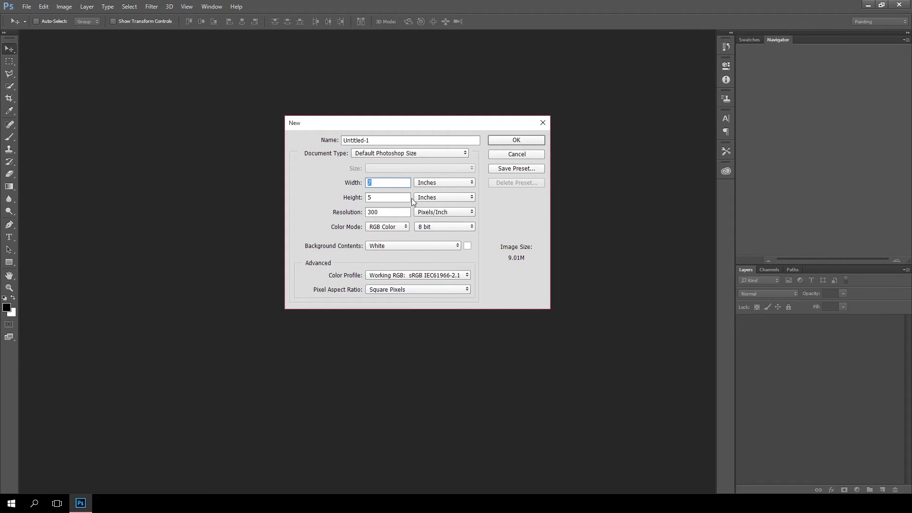
mouse_move(425, 201)
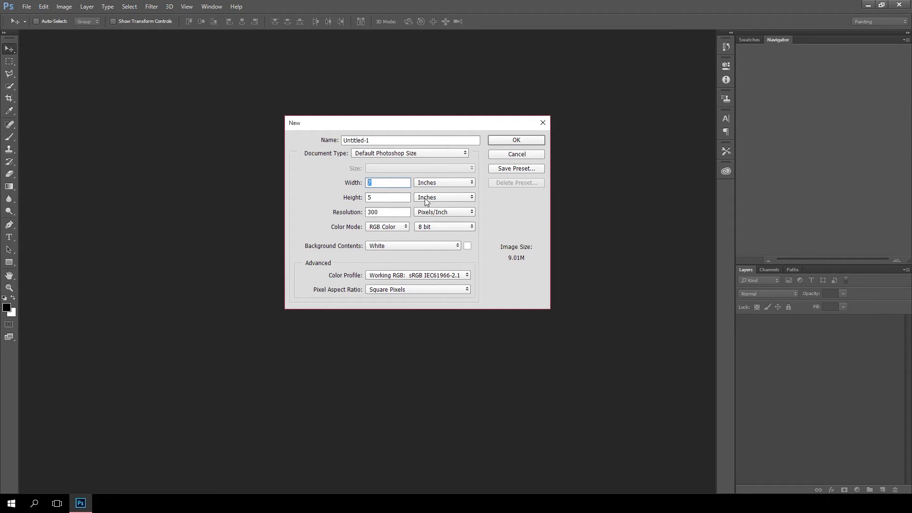
mouse_move(427, 198)
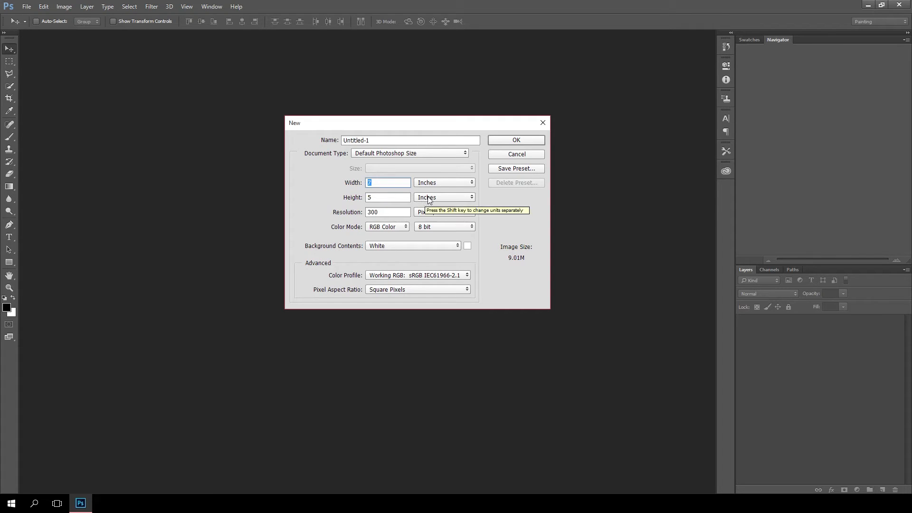
text(17)
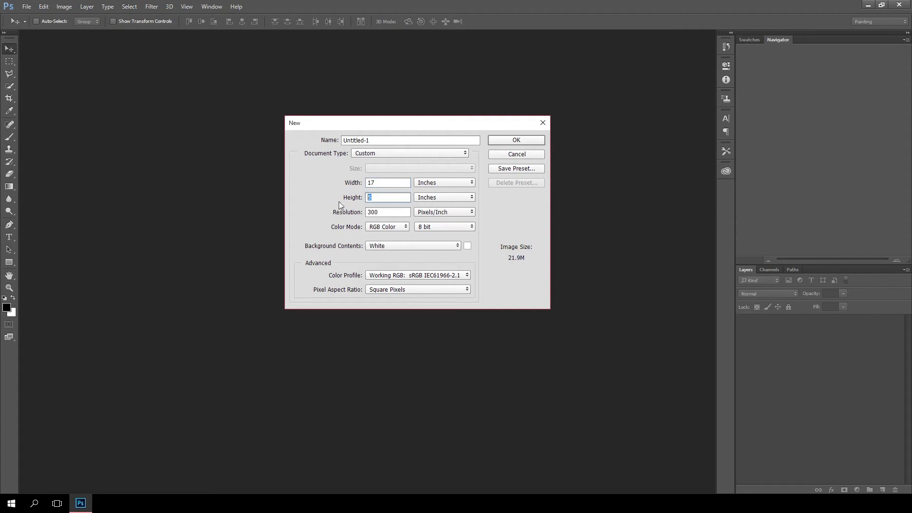
text(11)
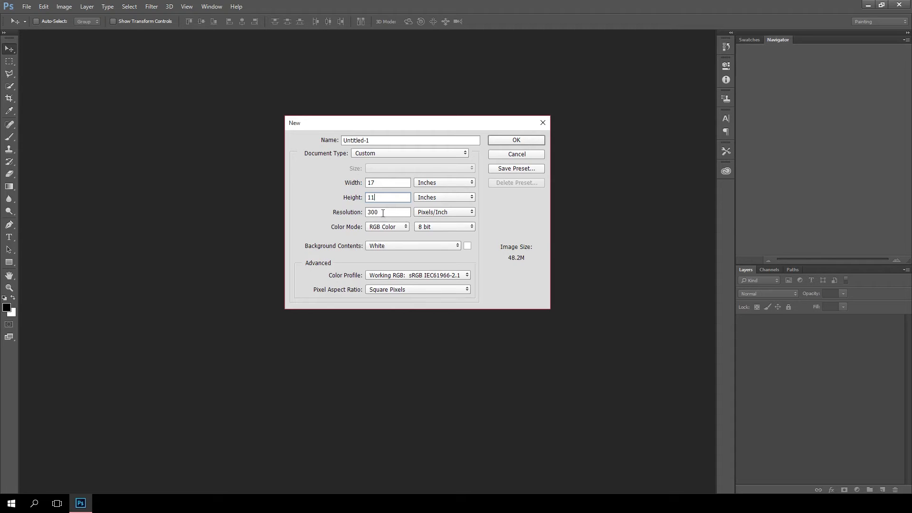
mouse_move(384, 212)
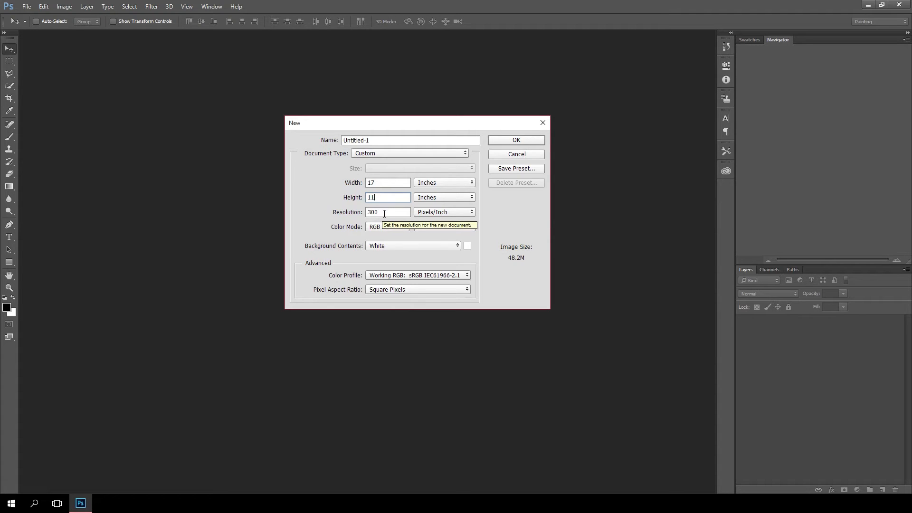
triple_click(384, 212)
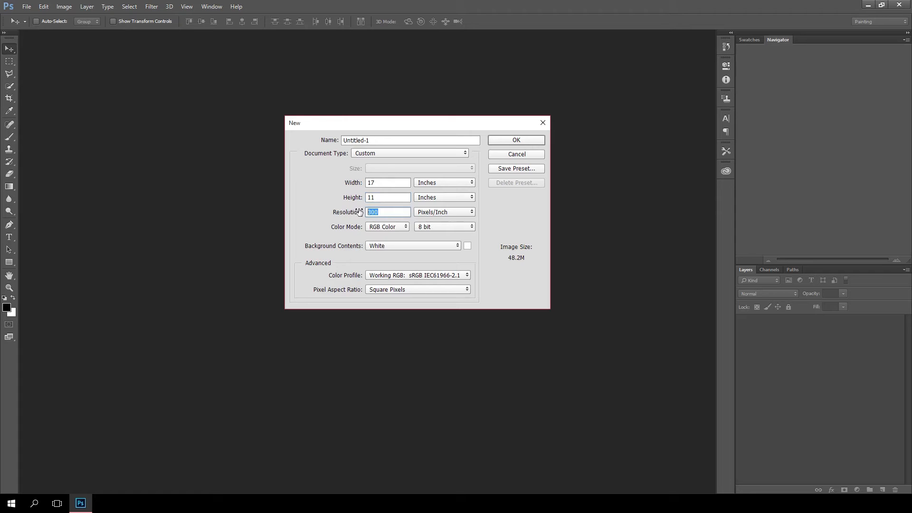
mouse_move(362, 209)
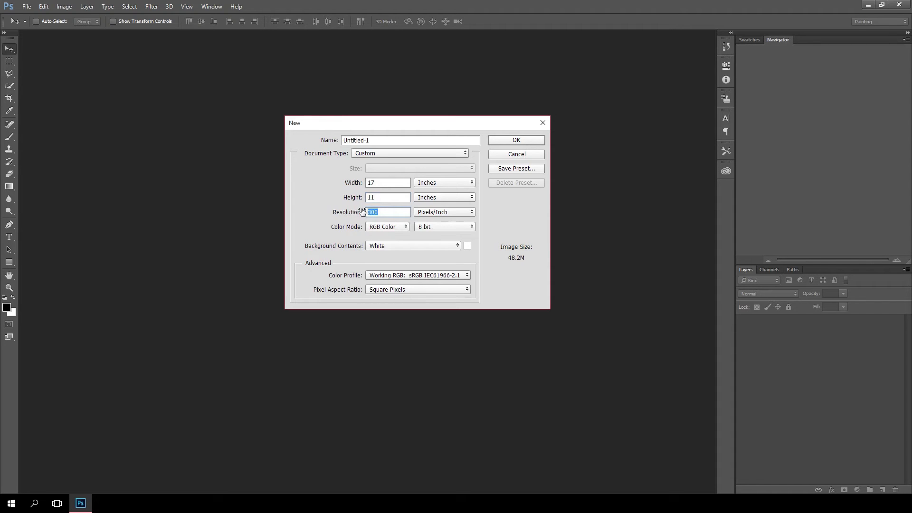
mouse_move(365, 210)
text(200)
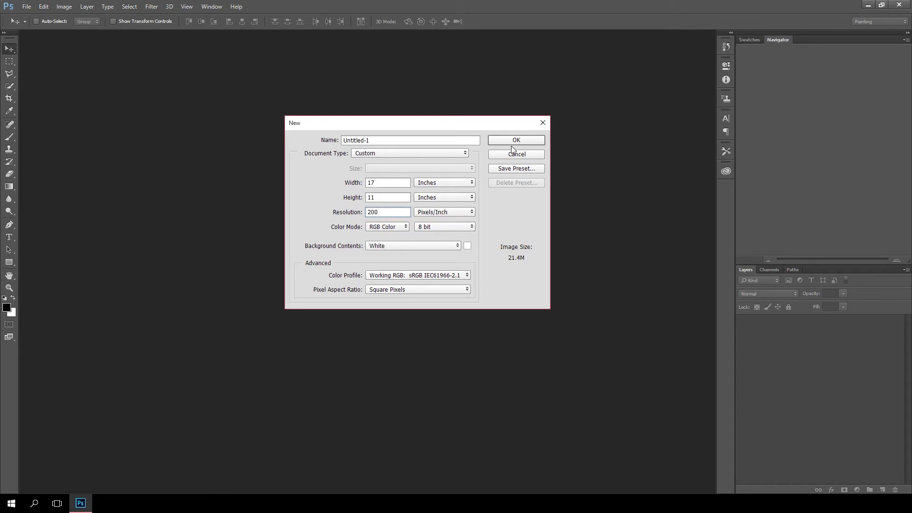
mouse_move(524, 142)
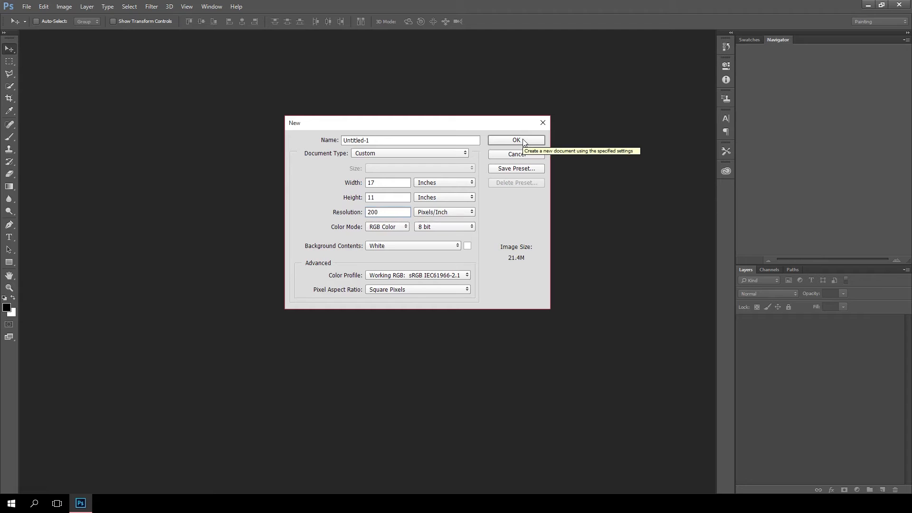
click(388, 211)
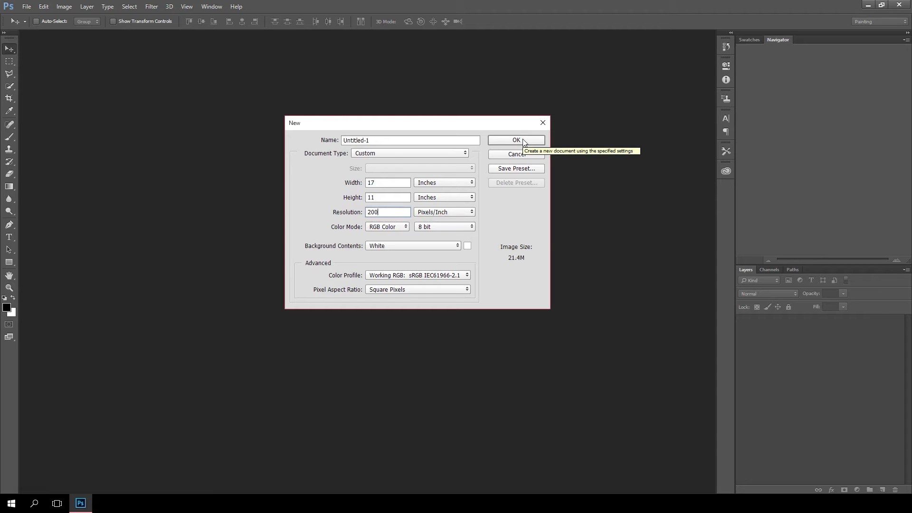
click(516, 140)
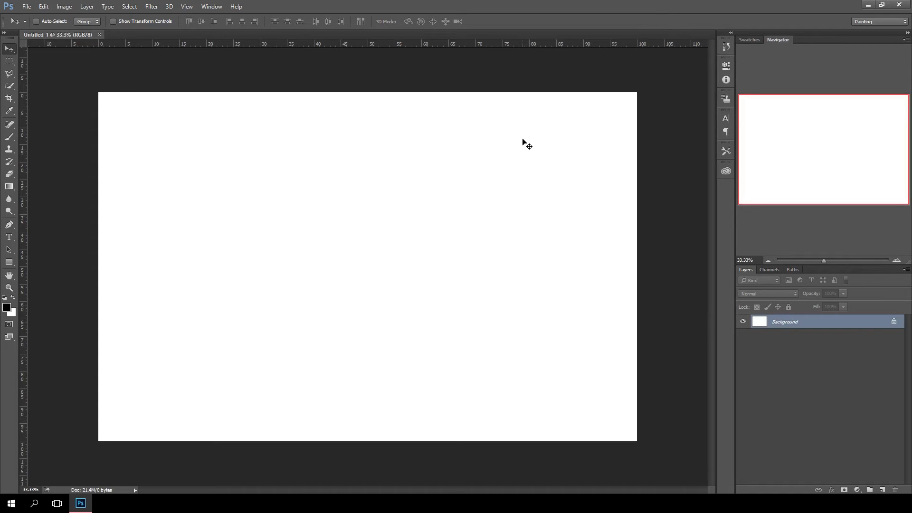
mouse_move(352, 190)
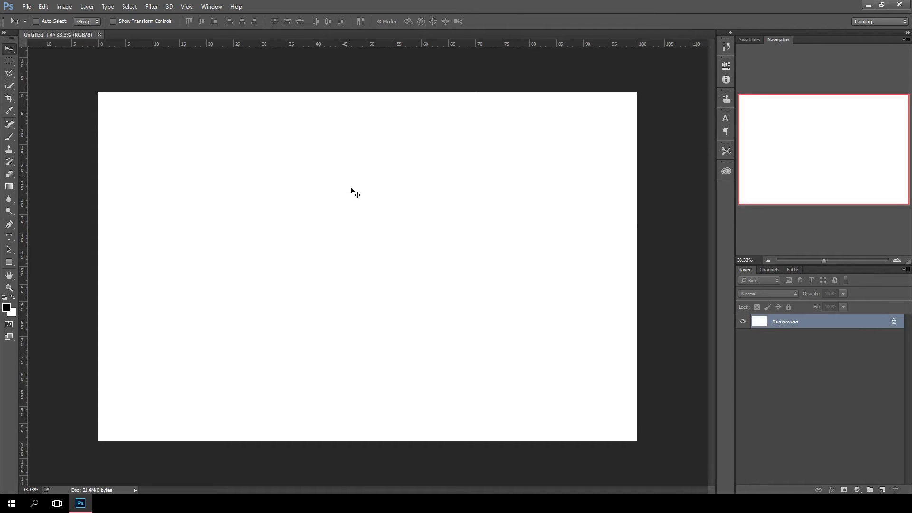
mouse_move(336, 149)
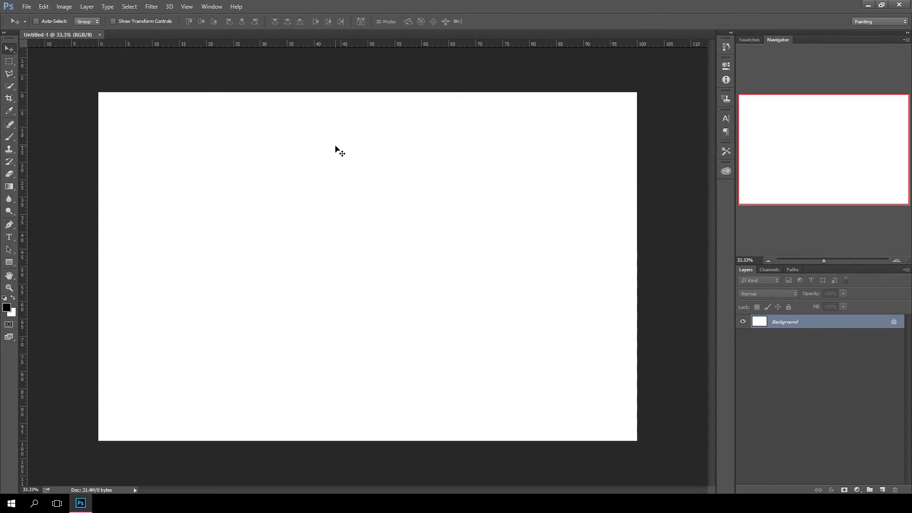
mouse_move(311, 135)
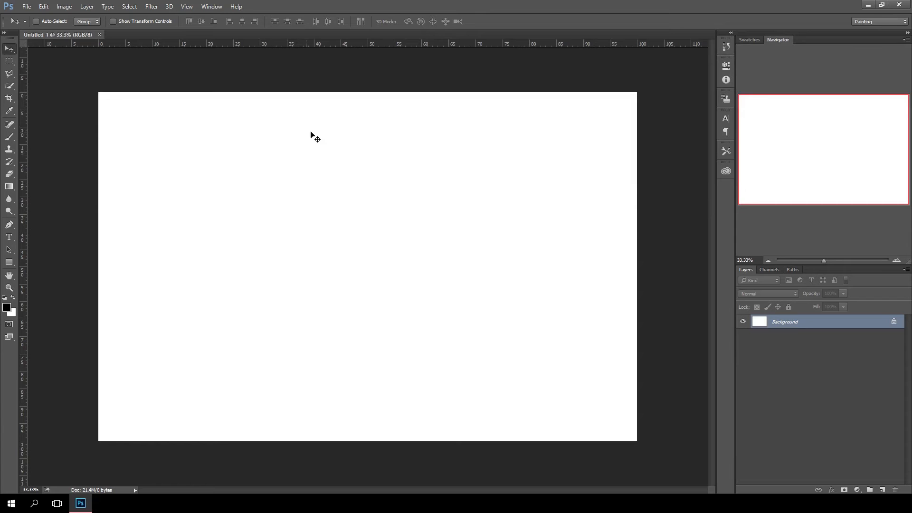
mouse_move(331, 117)
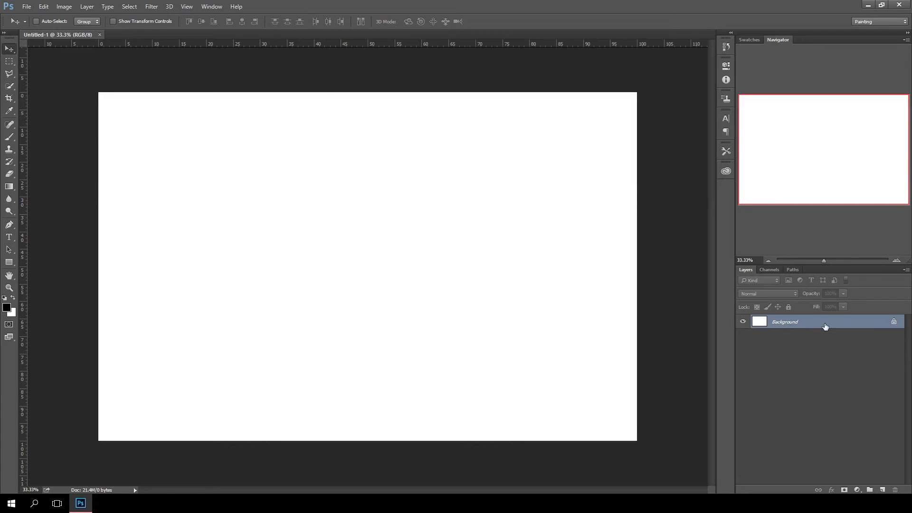
mouse_move(854, 361)
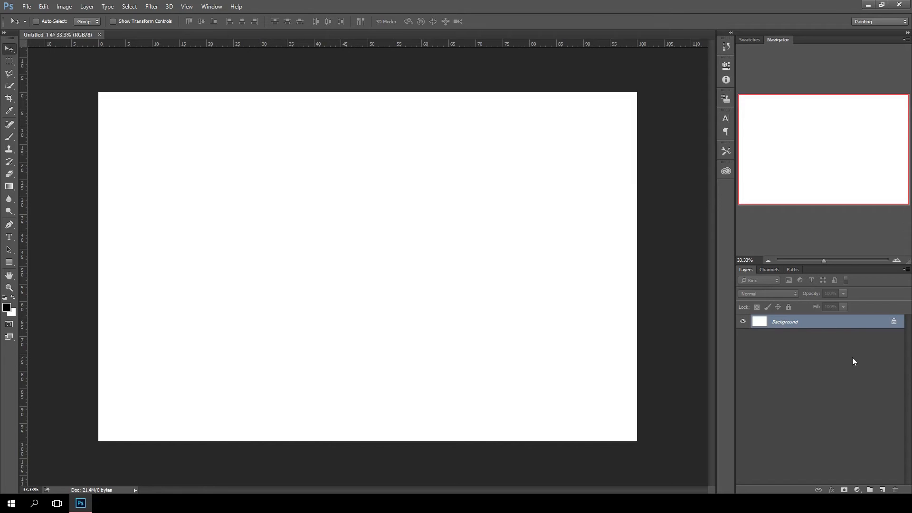
mouse_move(806, 401)
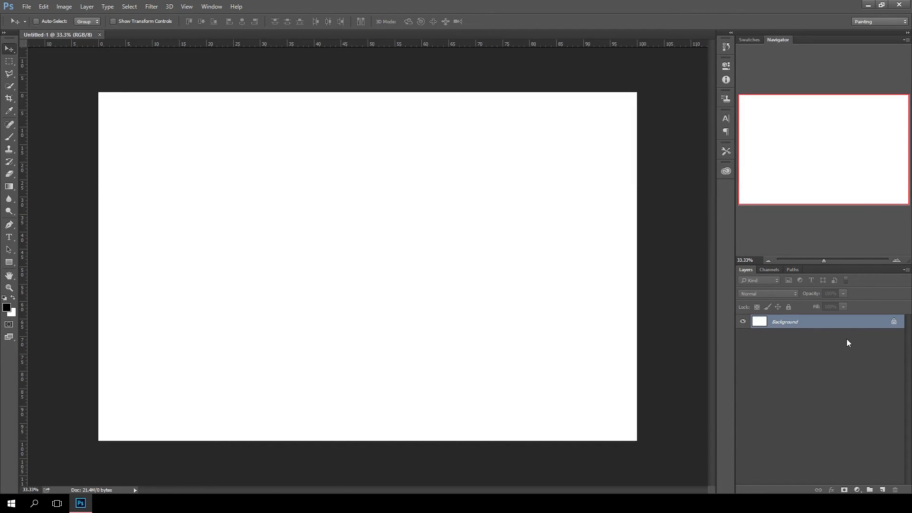
mouse_move(850, 324)
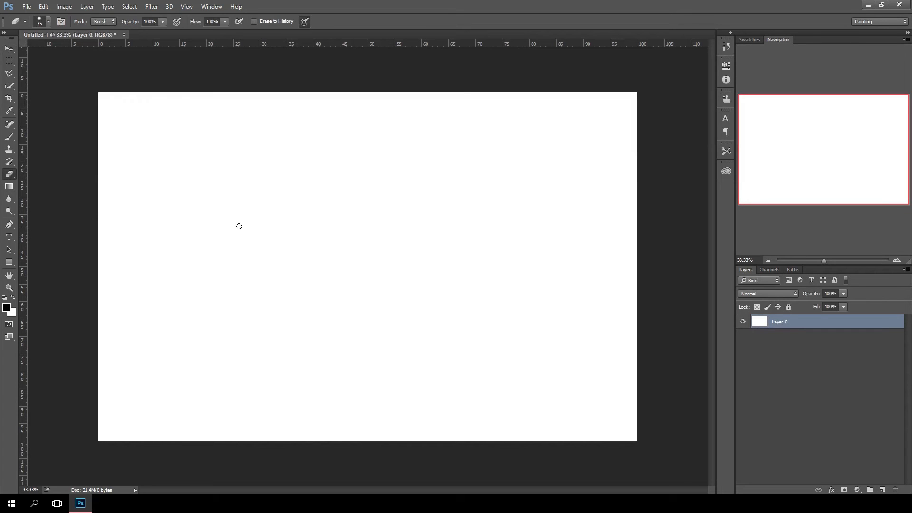
Step: Unlock the Background so it becomes an editable Layer 0
drag(209, 108, 343, 198)
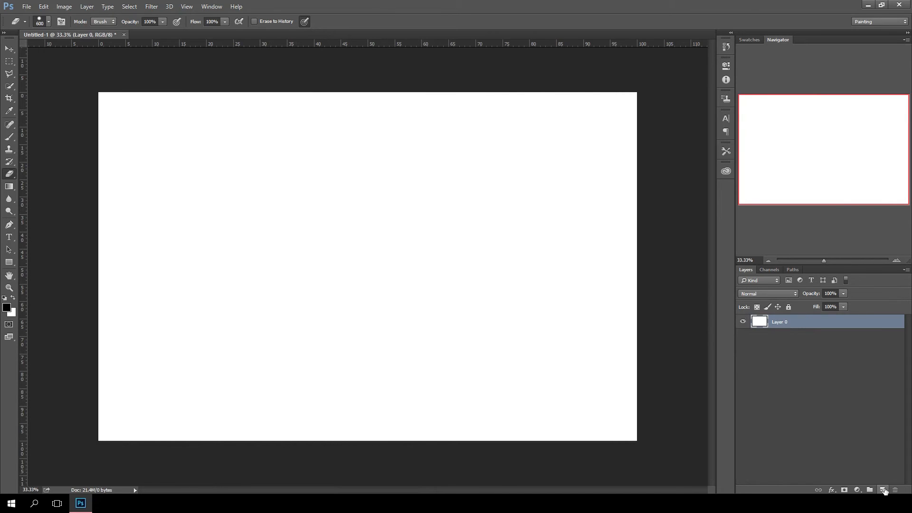
mouse_move(882, 490)
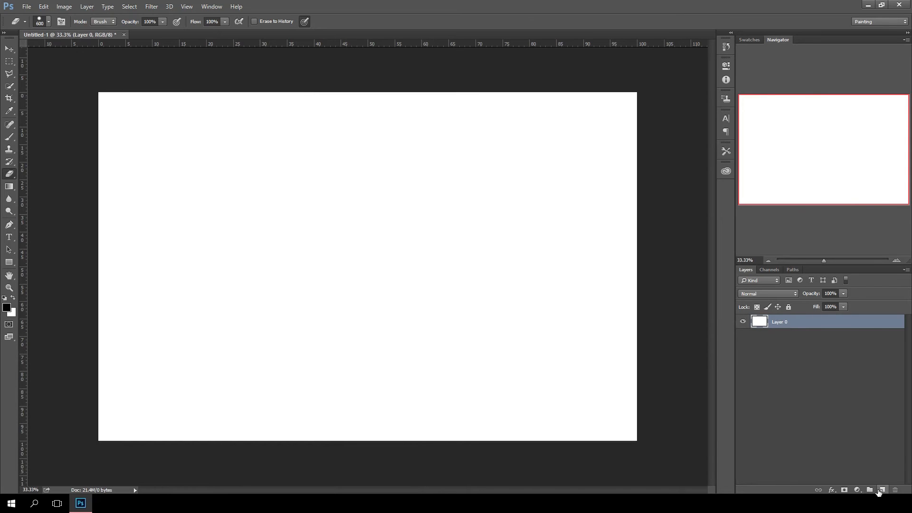
click(882, 490)
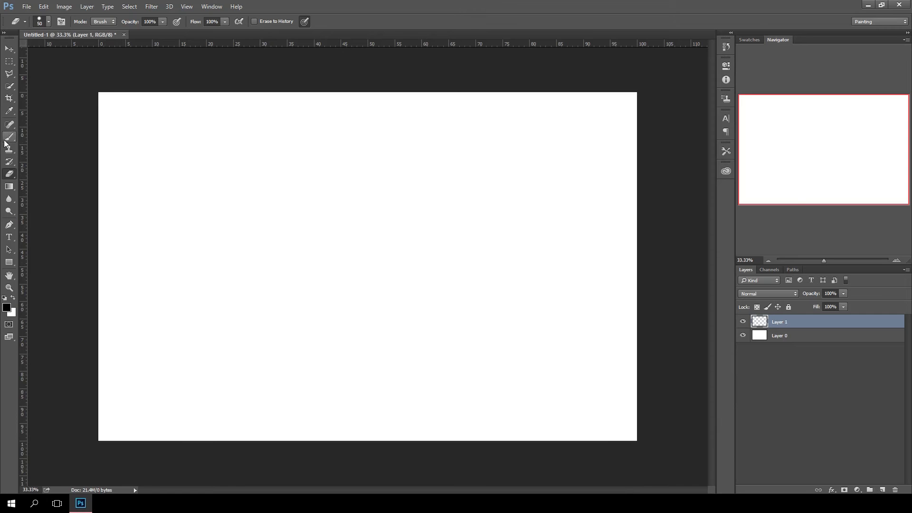
mouse_move(7, 141)
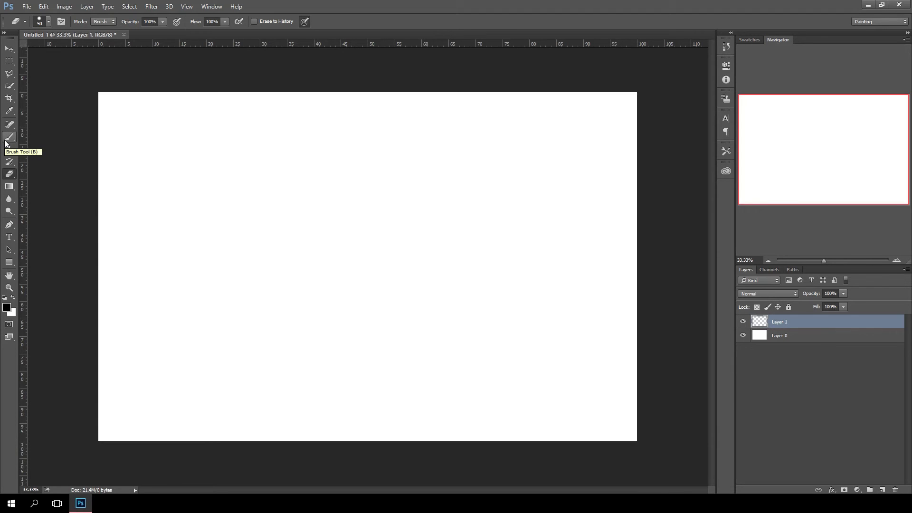
mouse_move(7, 88)
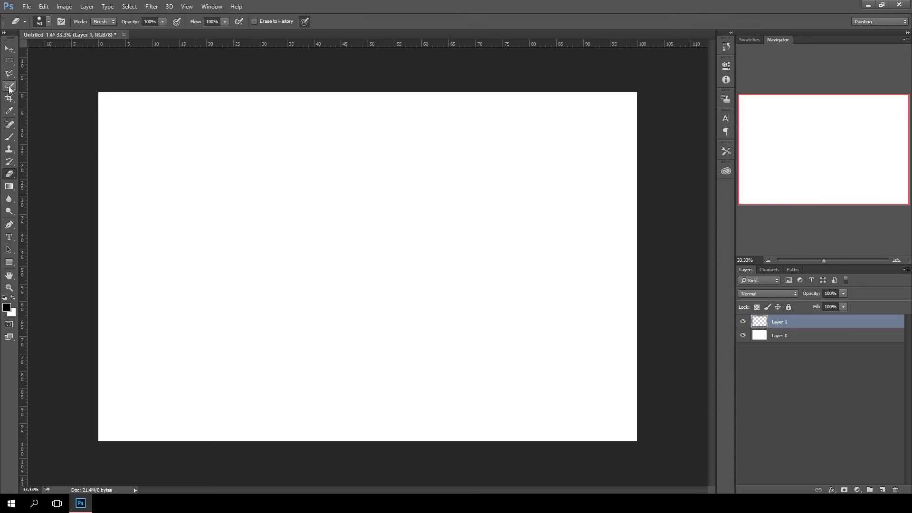
mouse_move(9, 97)
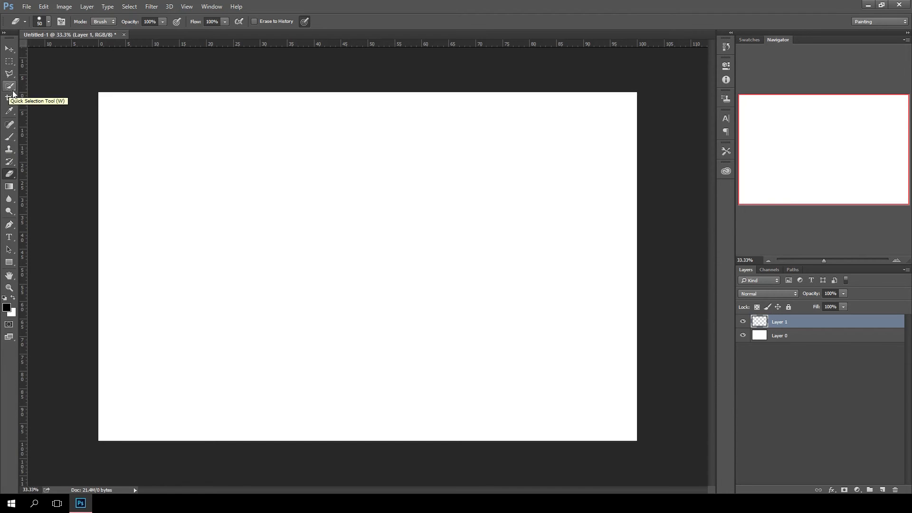
mouse_move(11, 141)
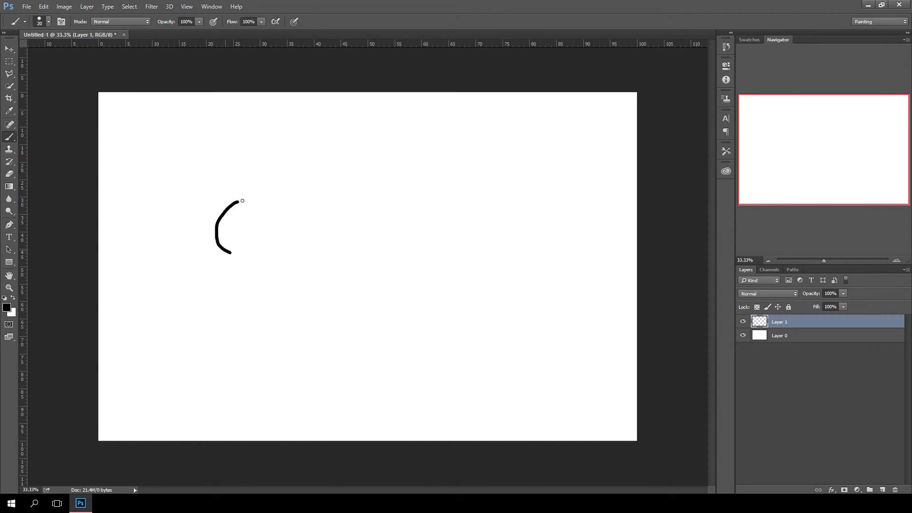
Step: Paint a long looping black freehand brush line across the canvas on Layer 1
drag(241, 201, 153, 233)
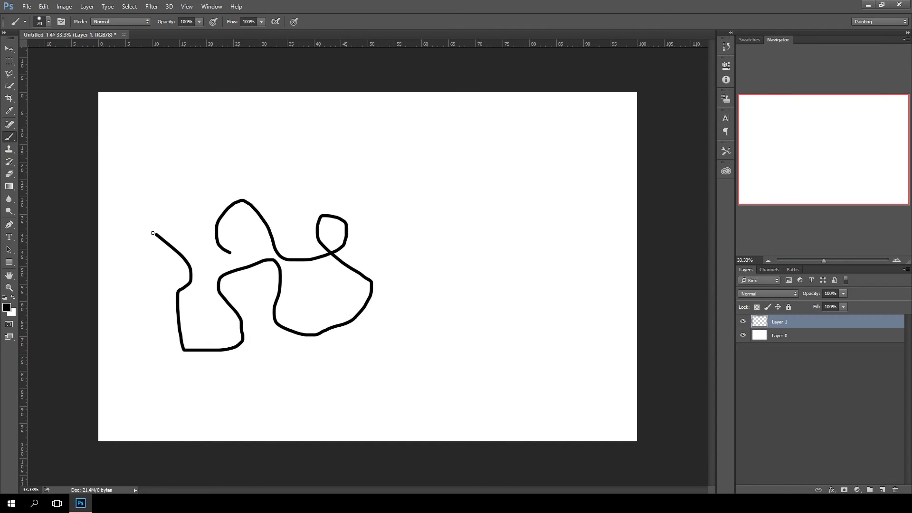
drag(152, 233, 339, 372)
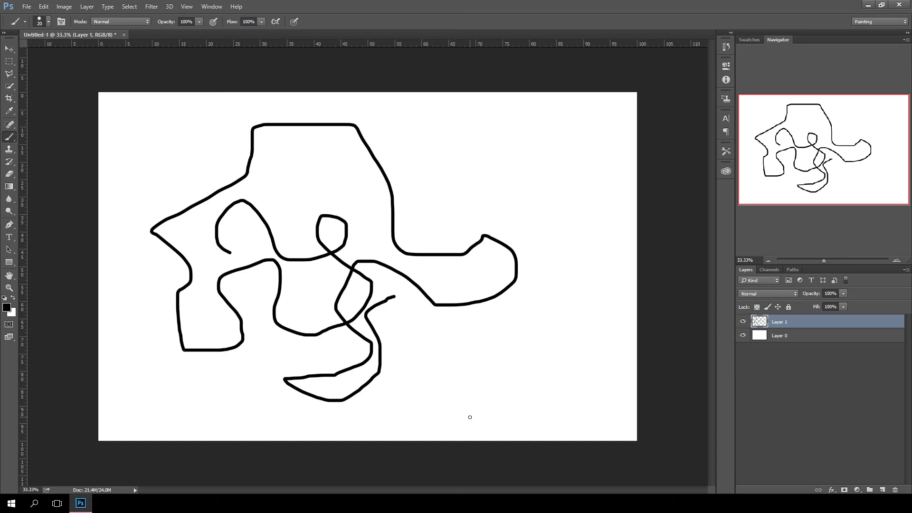
mouse_move(471, 422)
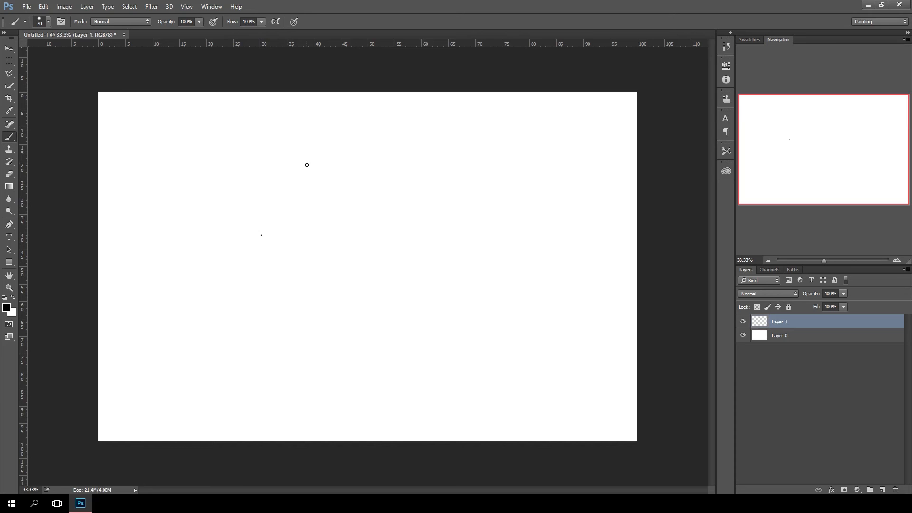
Step: Leave only a small test dot on the canvas and check the brush pressure buttons
drag(285, 157, 361, 276)
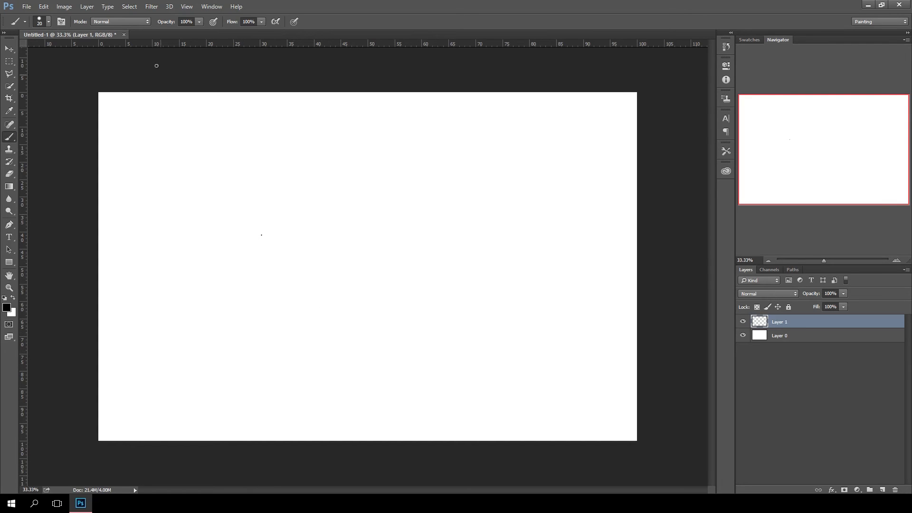
mouse_move(363, 25)
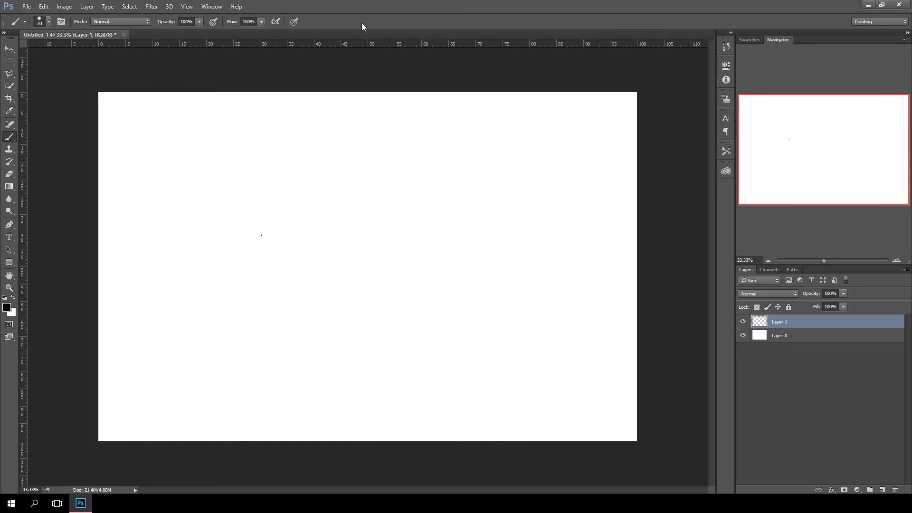
click(42, 23)
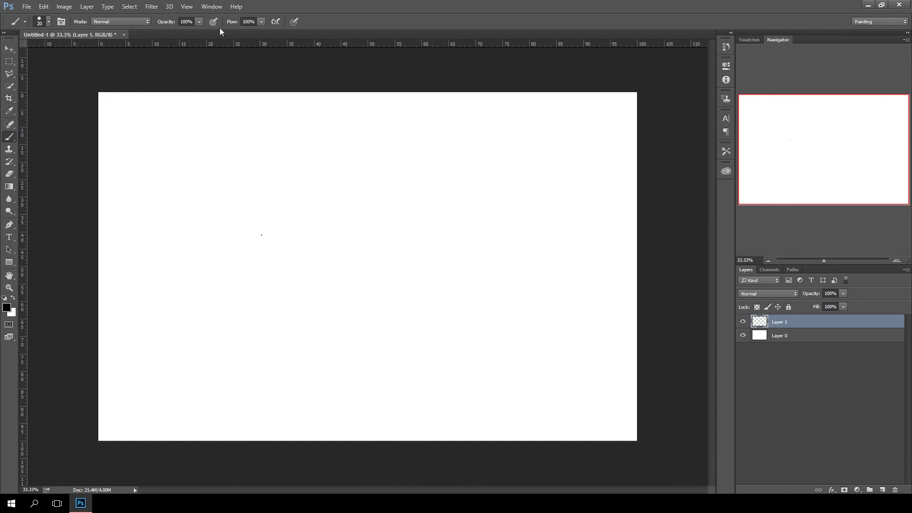
mouse_move(135, 23)
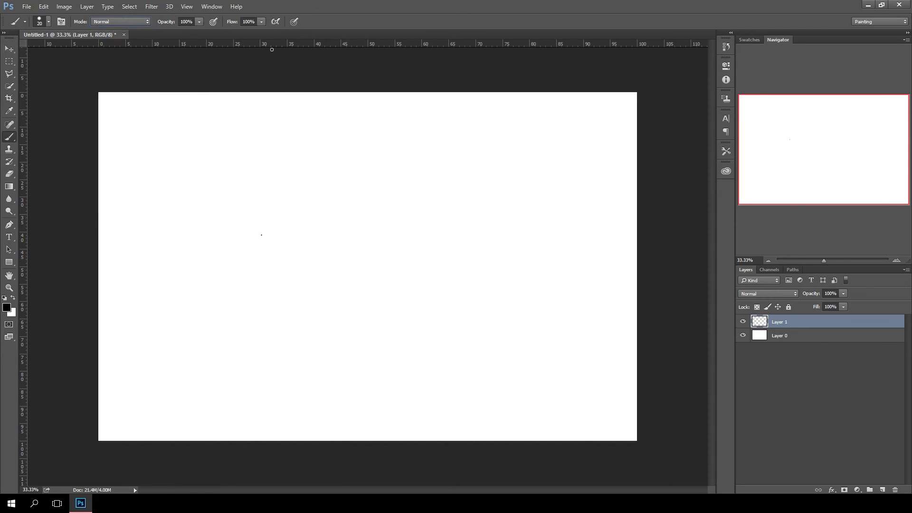
mouse_move(349, 23)
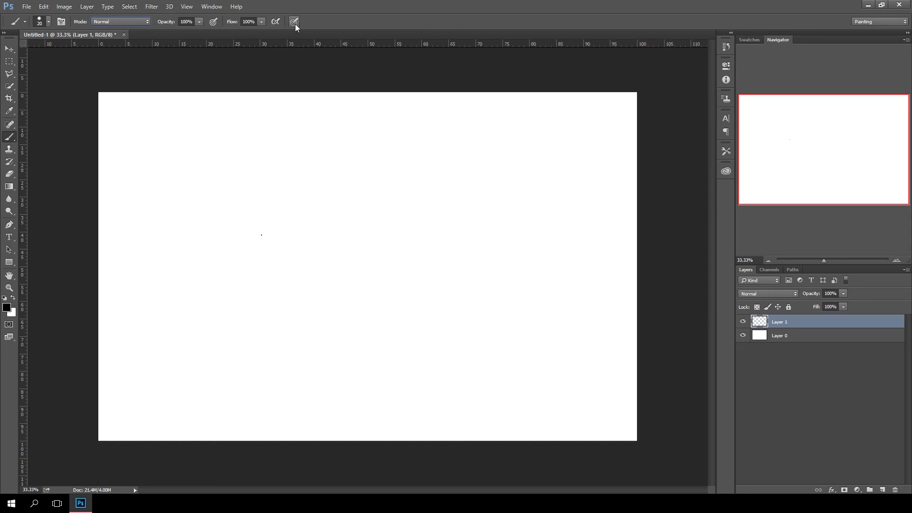
mouse_move(297, 22)
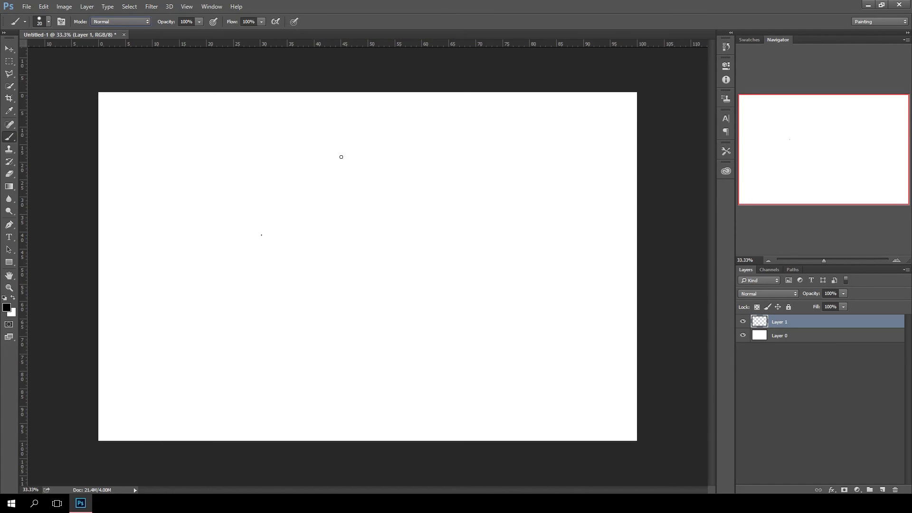
mouse_move(295, 4)
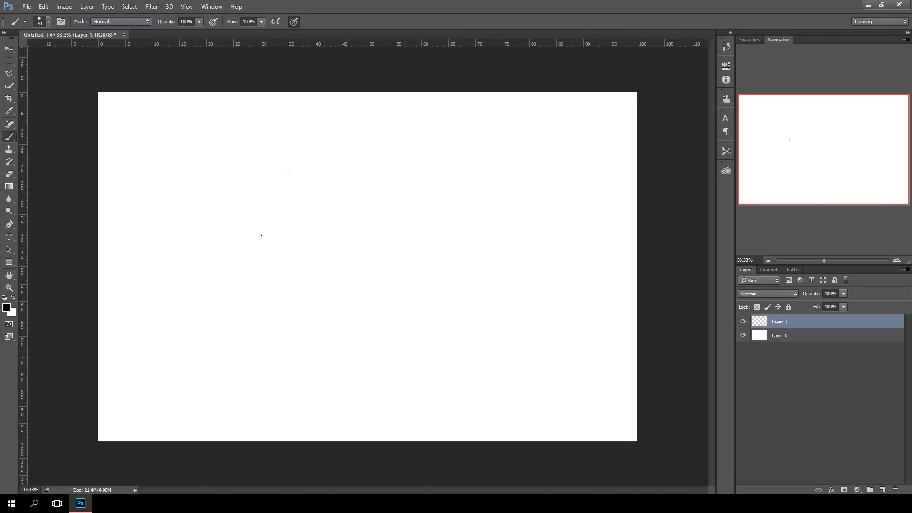
mouse_move(291, 180)
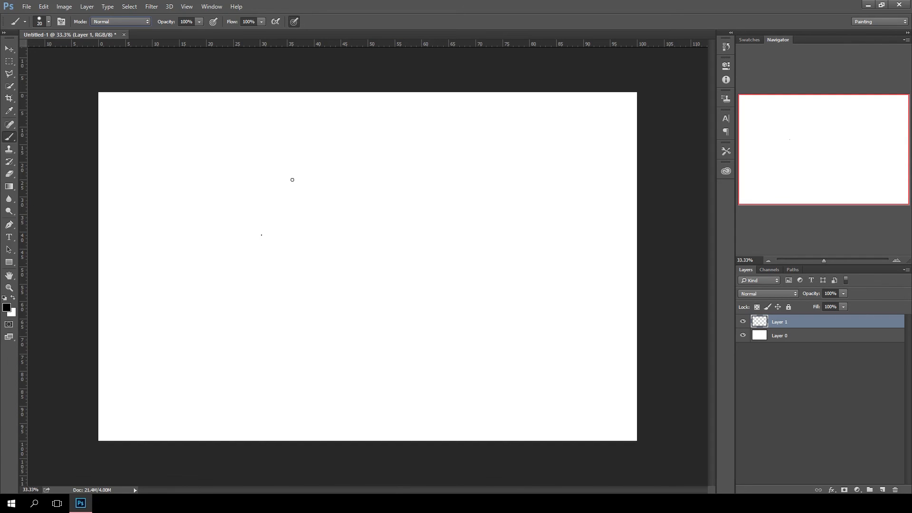
mouse_move(293, 193)
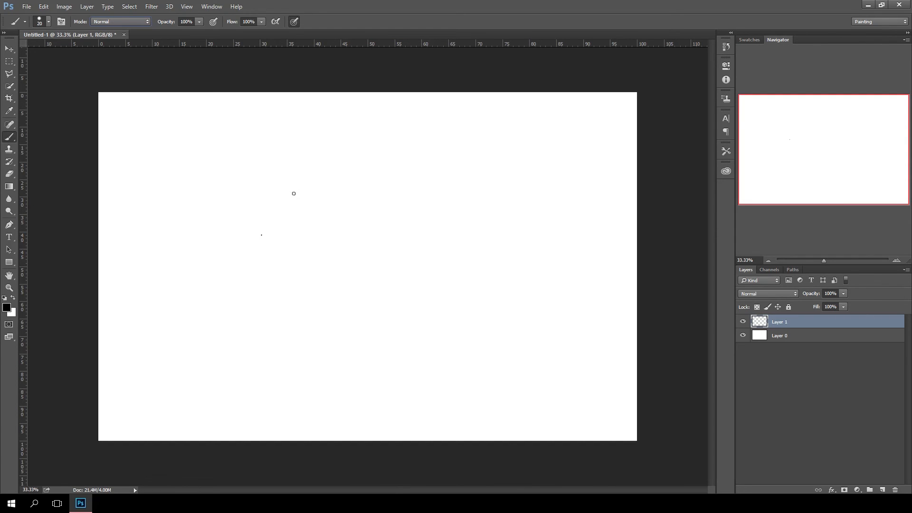
Step: Paint two pressure-sensitive strokes that taper thin to thick
drag(260, 174, 297, 293)
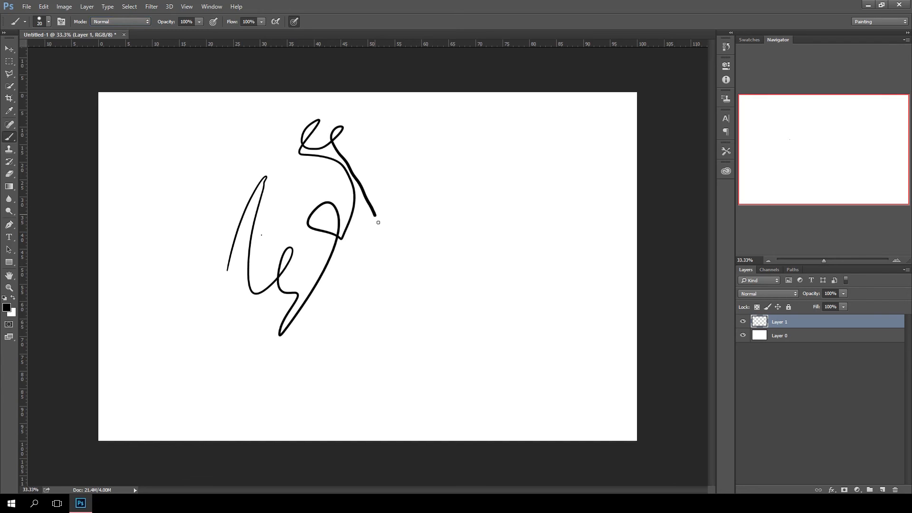
drag(377, 223, 467, 178)
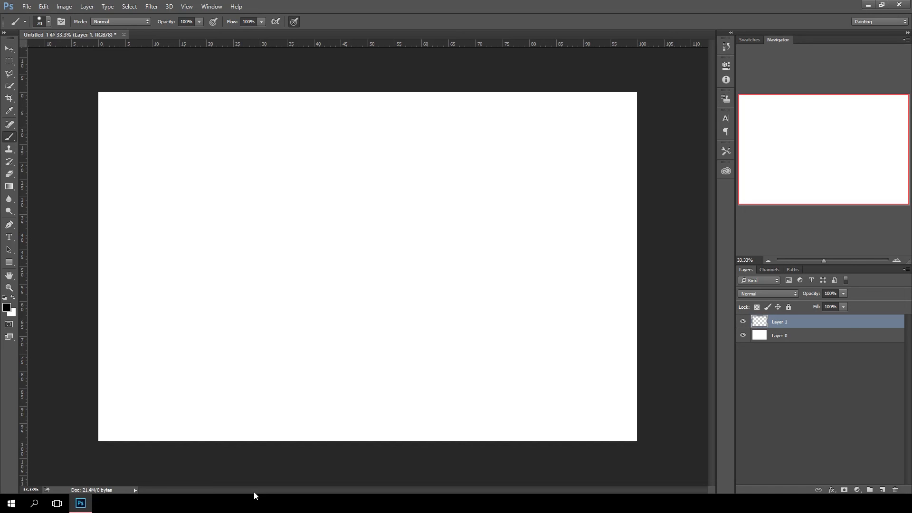
mouse_move(311, 344)
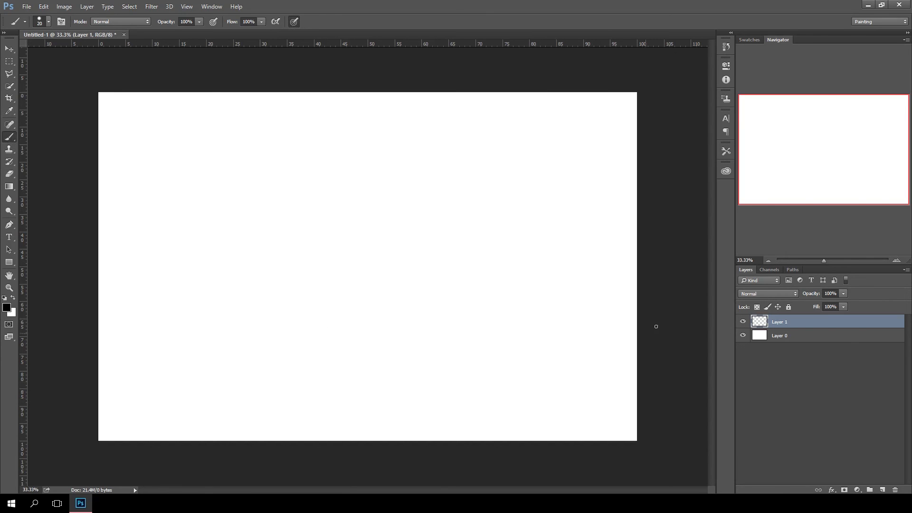
Step: Paint sweeping strokes and a smiley face with two eyes and a grin
click(249, 241)
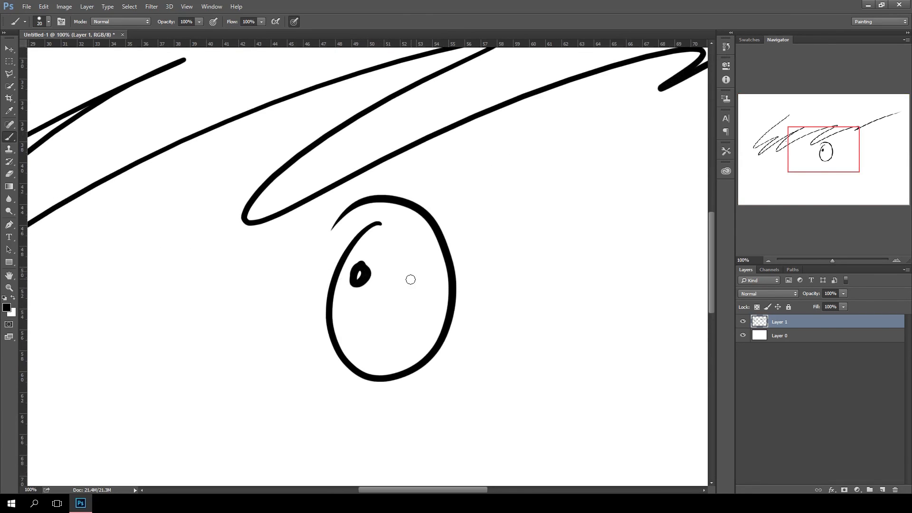
drag(408, 274, 352, 344)
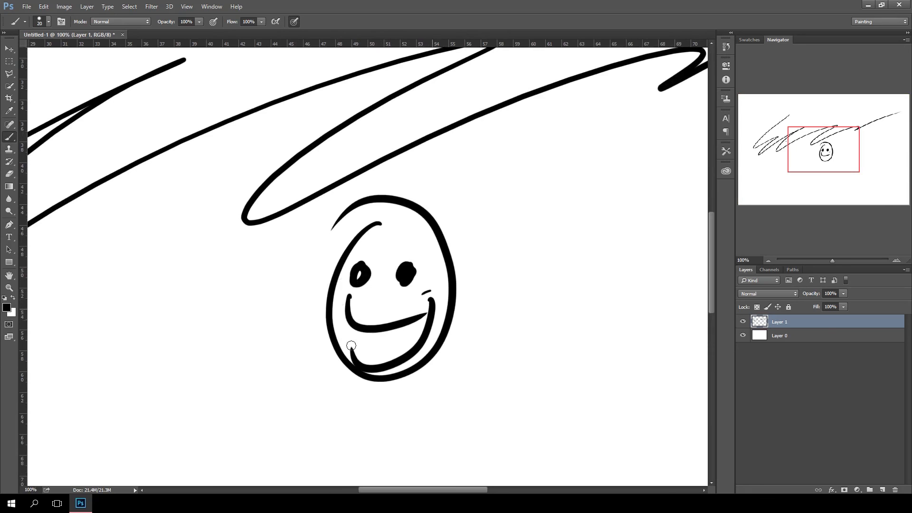